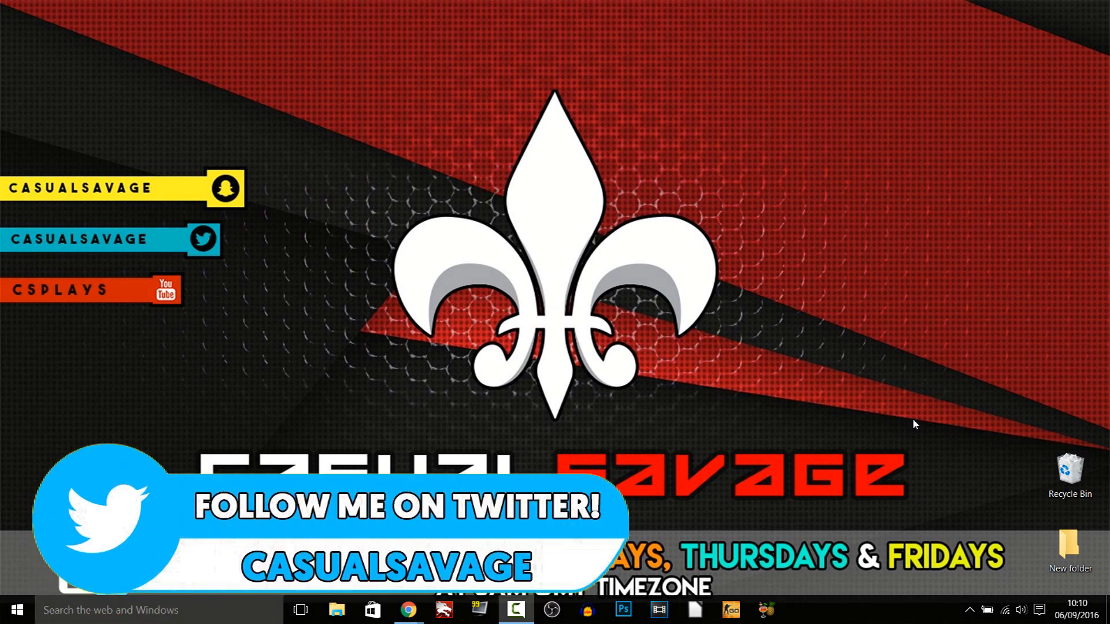
Bring up Chrome and scroll the CLR Browser Source Plugin page to its 32/64-bit links.
click(407, 609)
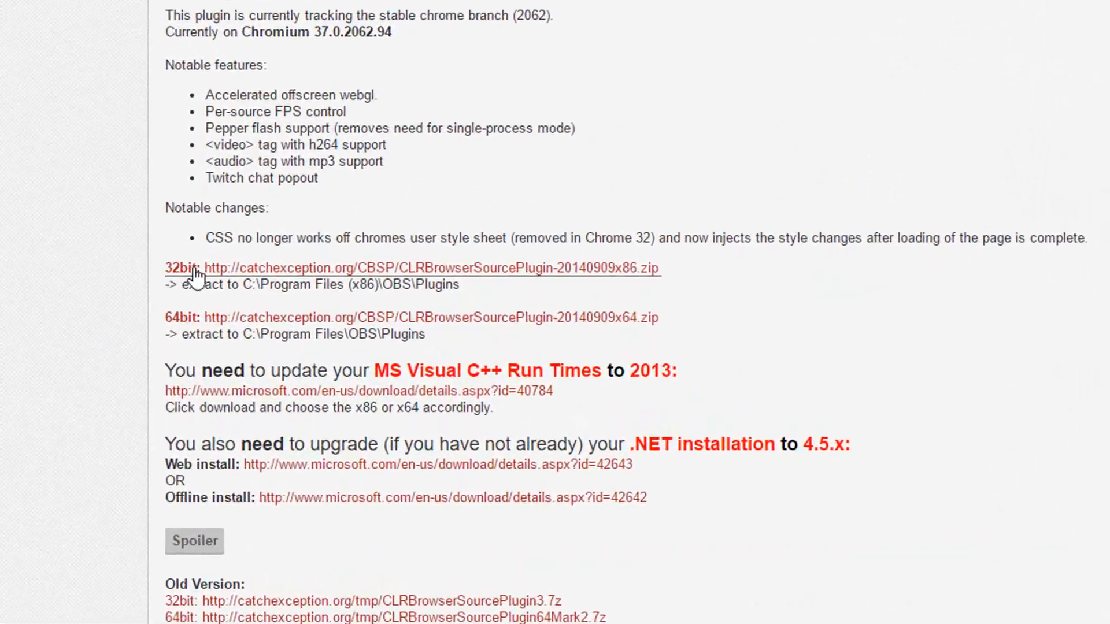
scroll(down, 3)
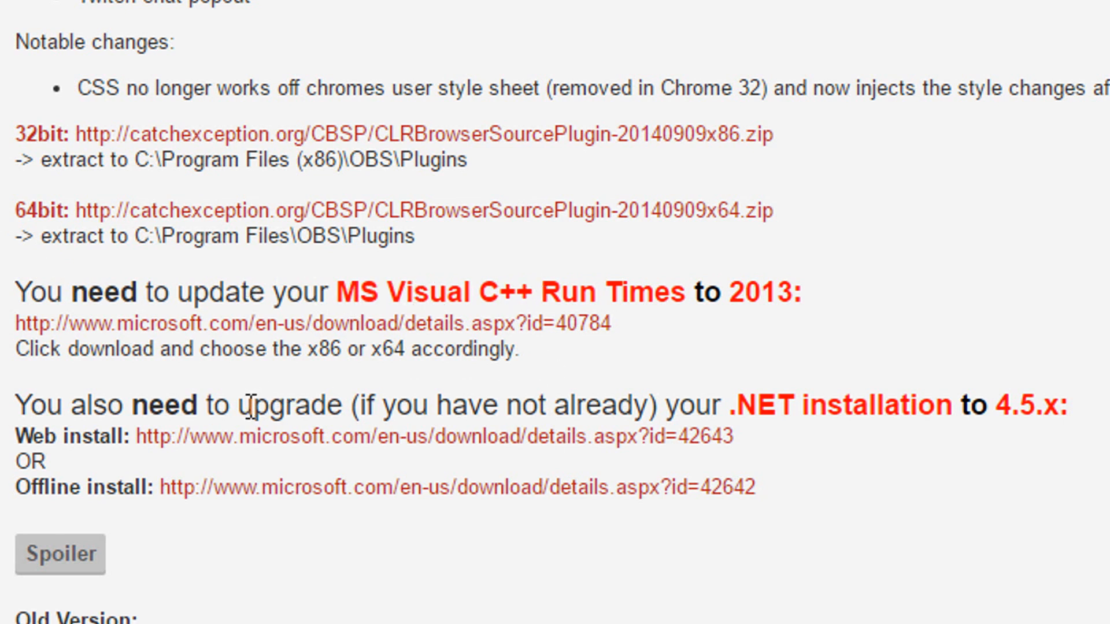
mouse_move(419, 427)
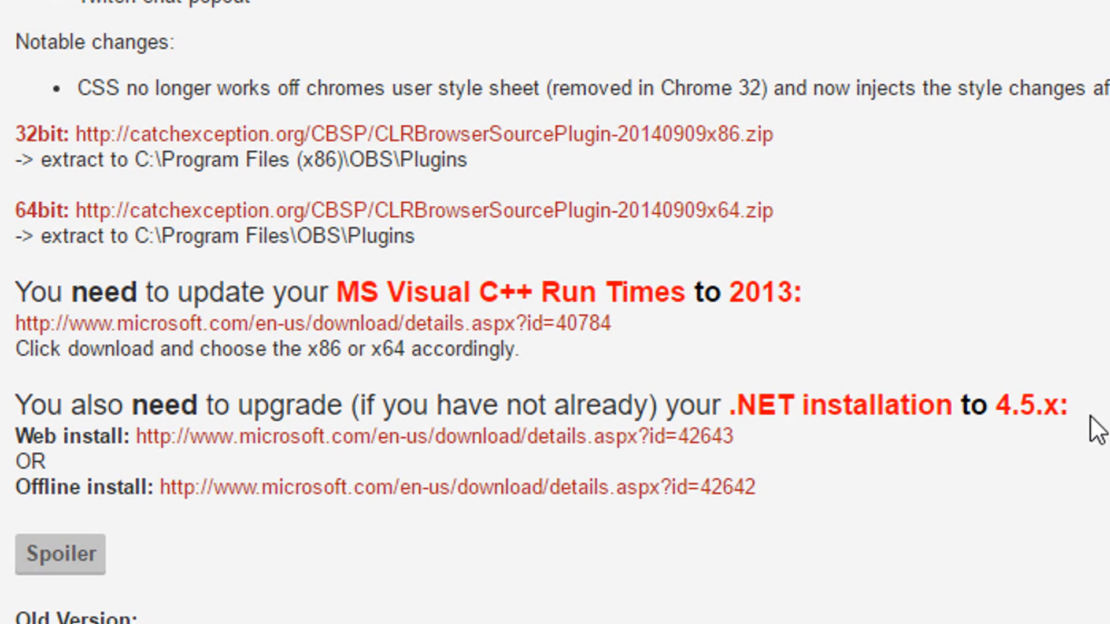
mouse_move(303, 337)
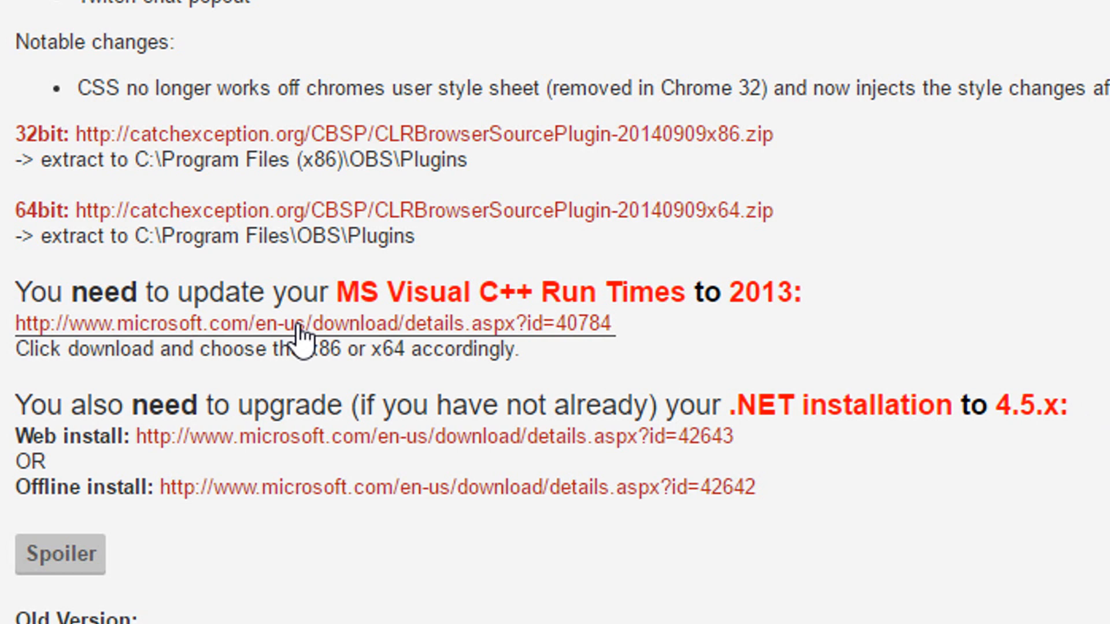
mouse_move(205, 453)
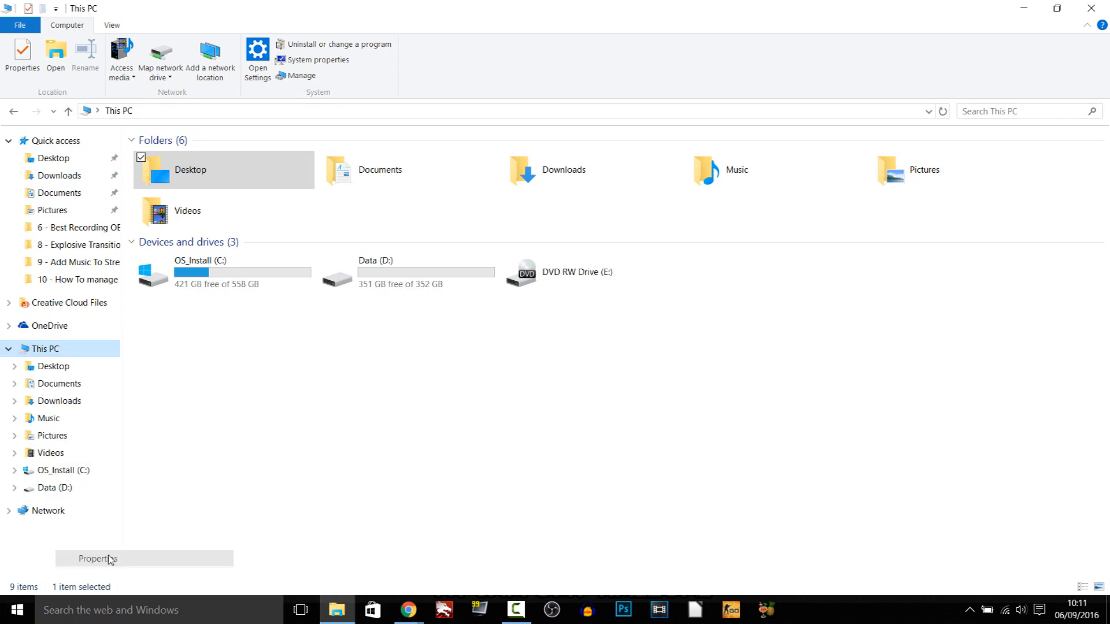
Open This PC in File Explorer to check whether the system is 64-bit.
click(317, 60)
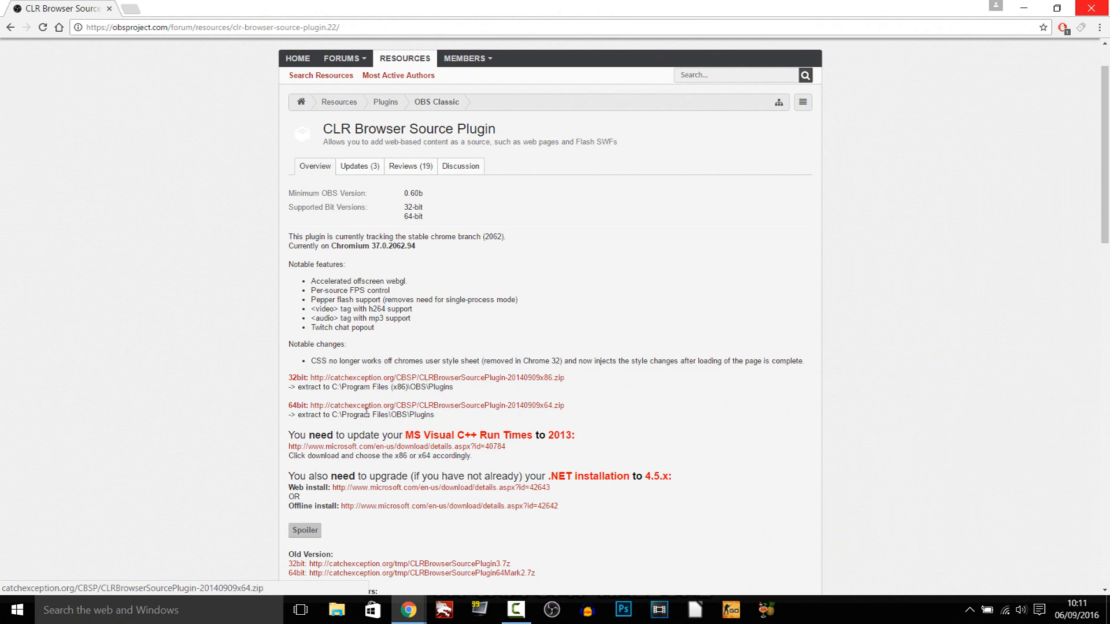
Start downloading the CLR Browser Source Plugin's 64bit zip from the plugin page.
click(433, 406)
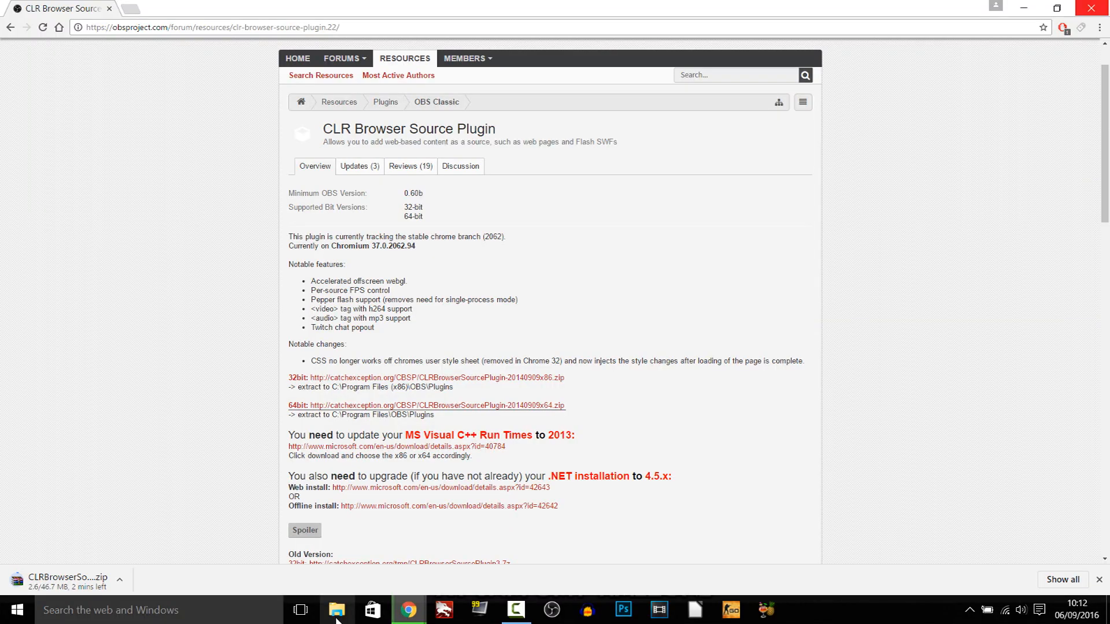
click(338, 609)
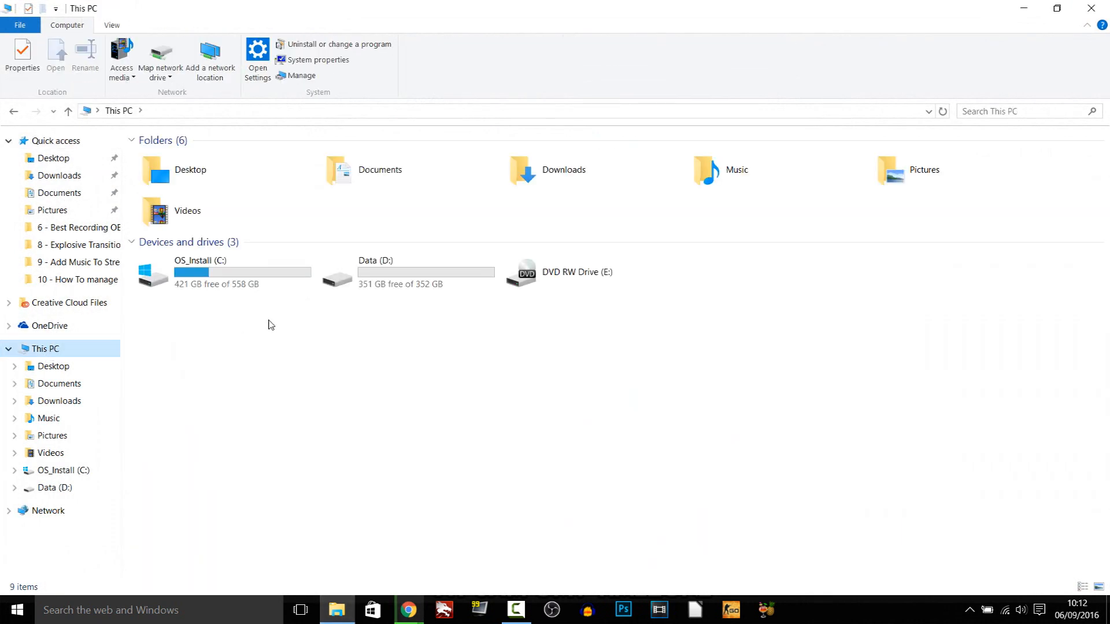
Navigate to C:\Program Files (x86)\obs-studio\obs-plugins\64bit in File Explorer.
double_click(200, 272)
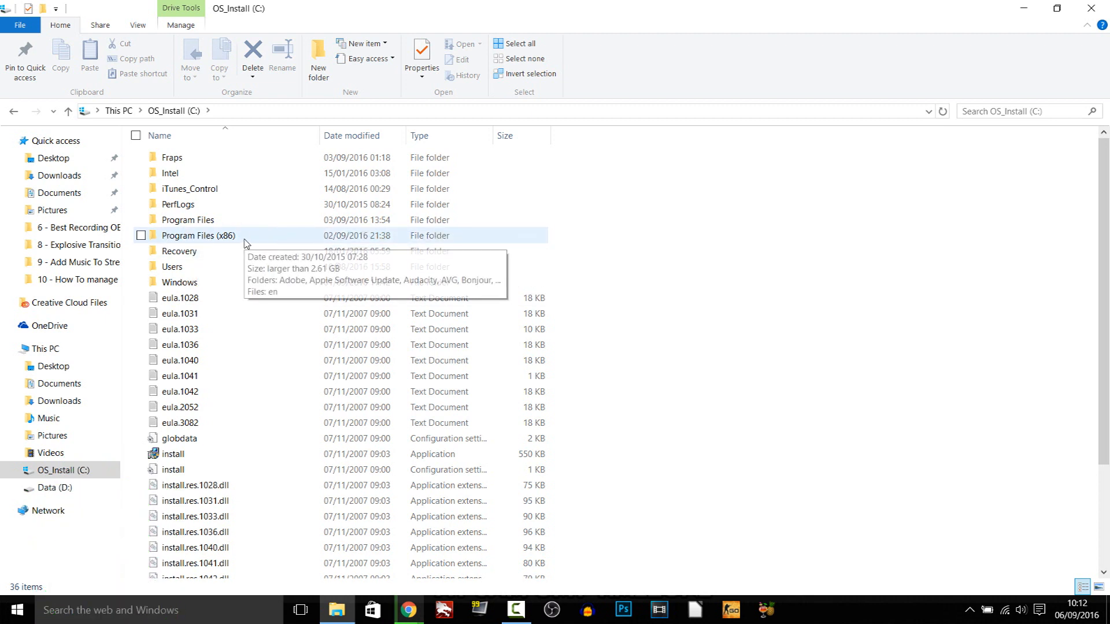
double_click(198, 236)
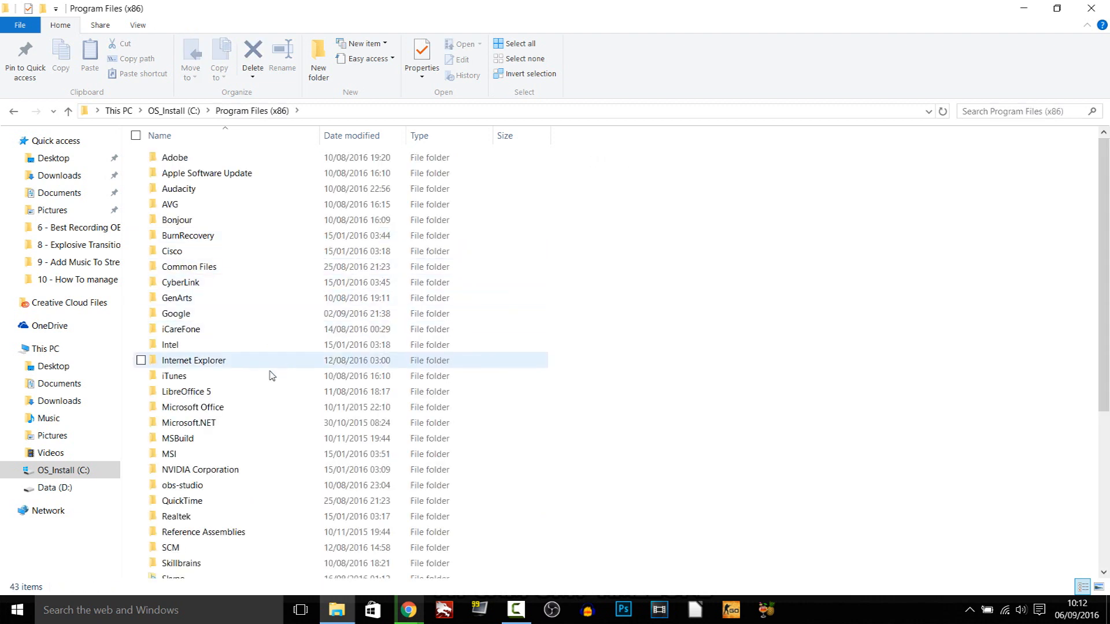
double_click(193, 360)
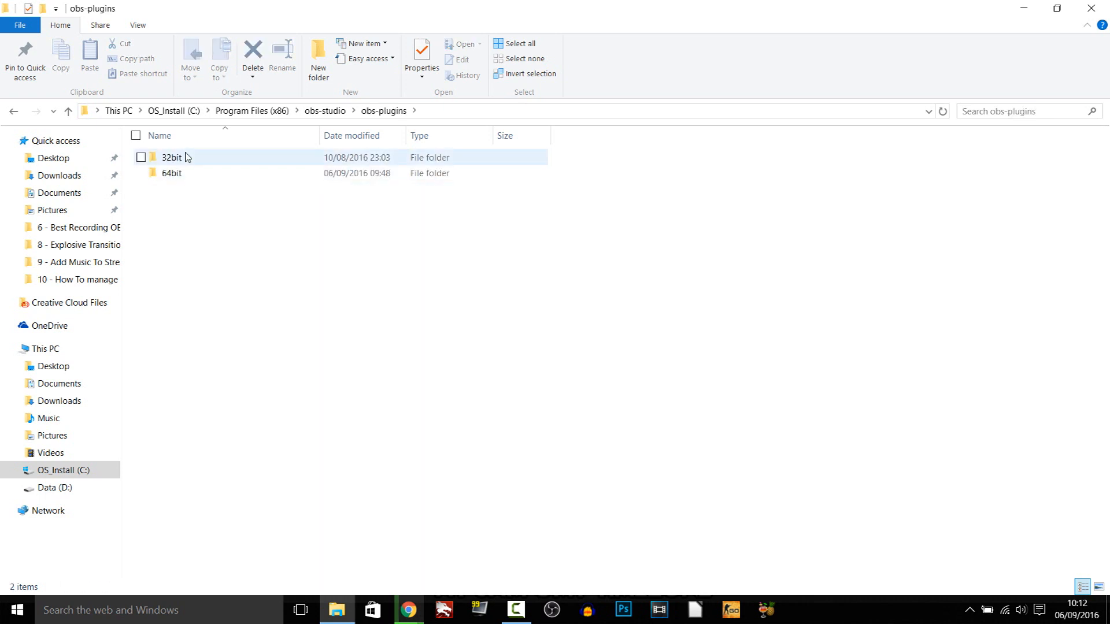
double_click(171, 173)
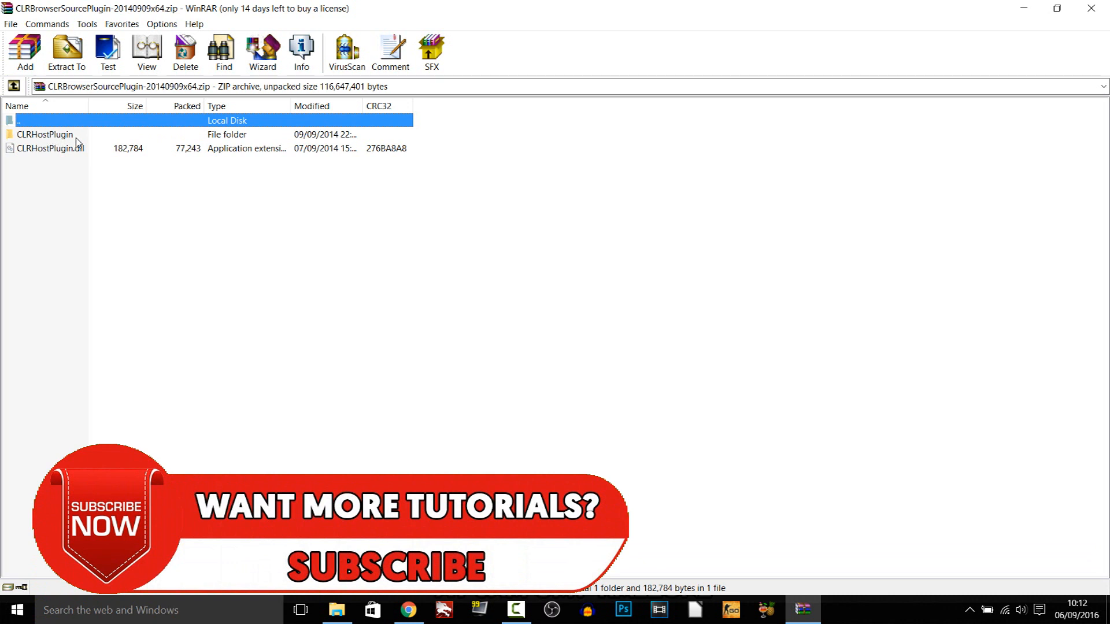
Move the CLRHostPlugin archive contents into obs-plugins\64bit, replacing same-named files.
double_click(45, 135)
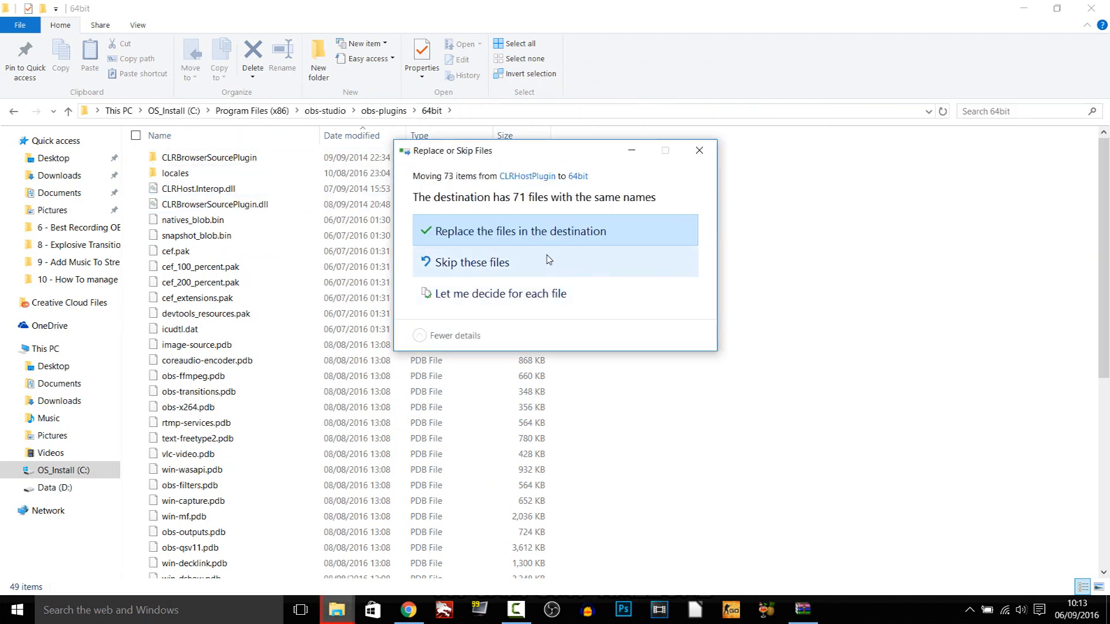
click(555, 231)
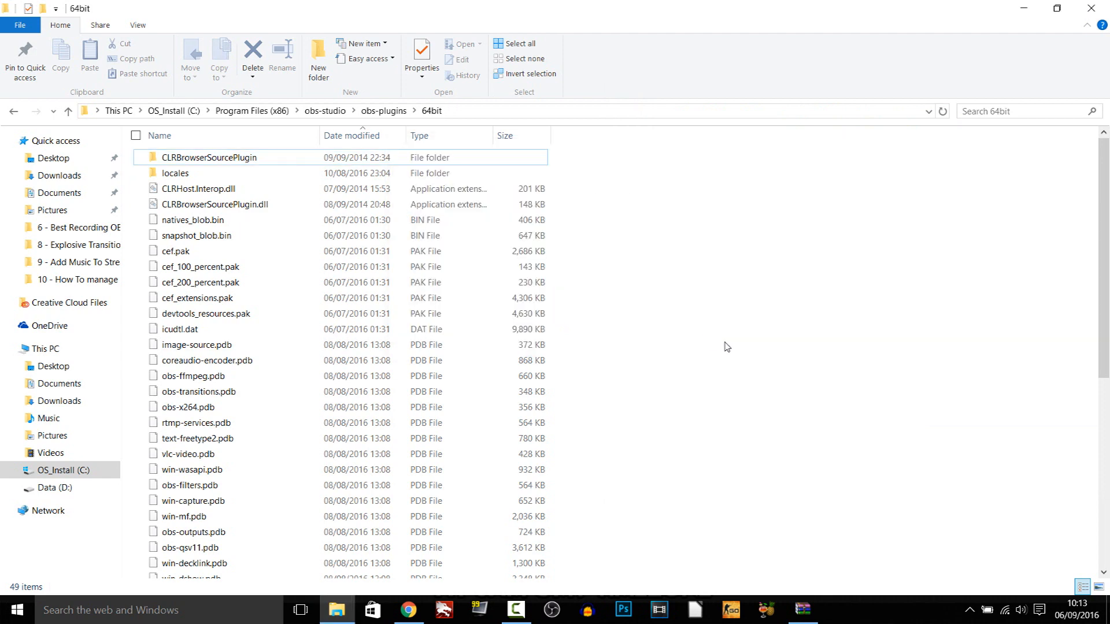
mouse_move(732, 352)
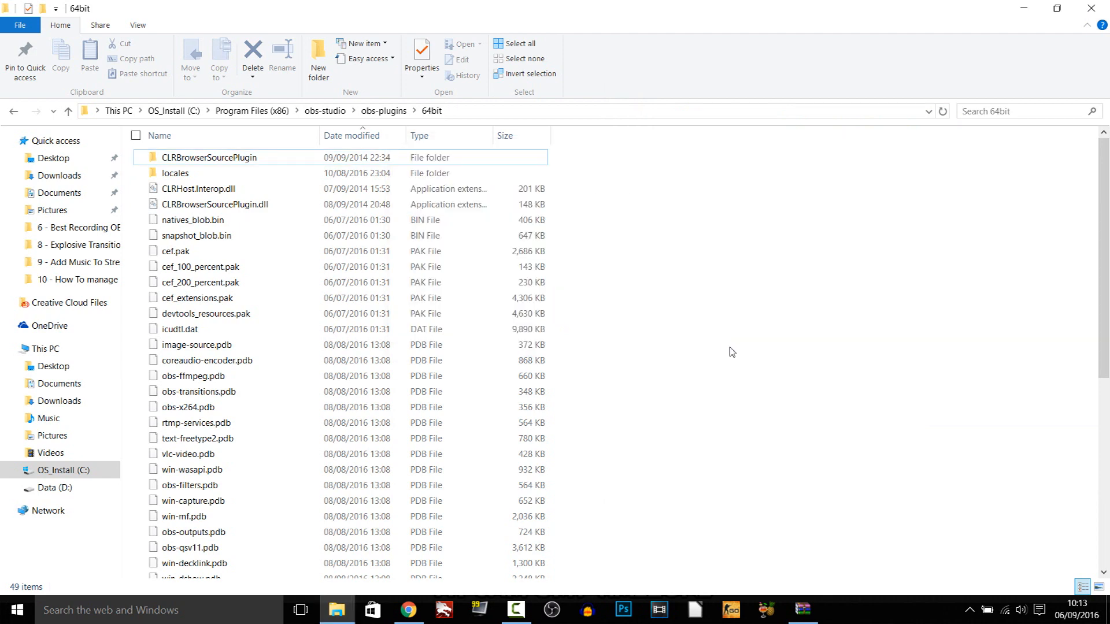
click(551, 611)
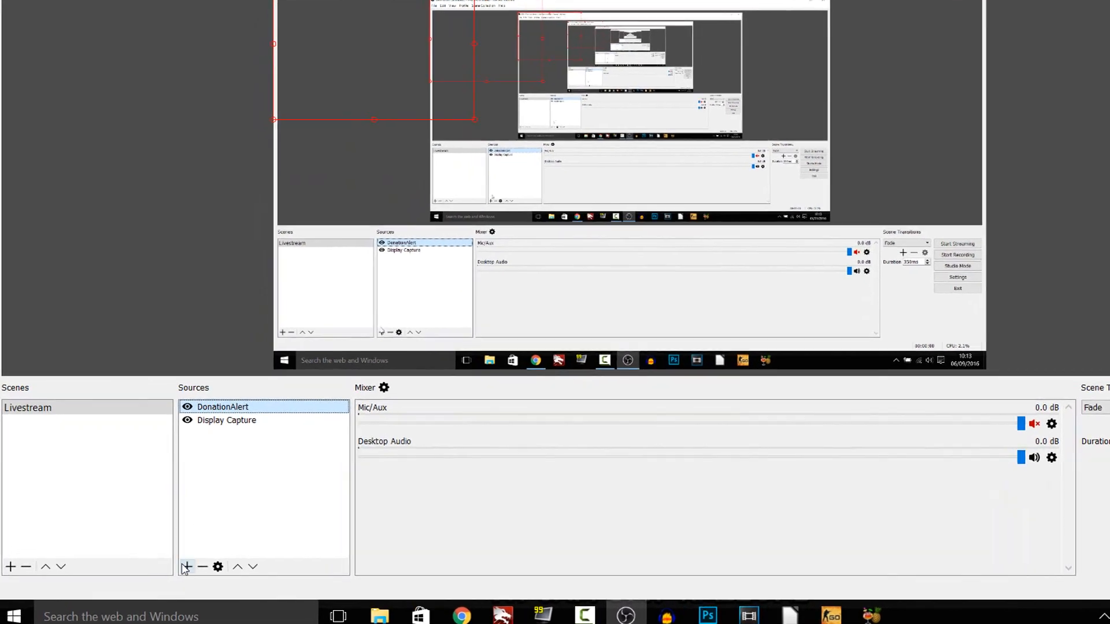
Add a BrowserSource to the Livestream scene and begin naming it 'Donat…'.
click(187, 567)
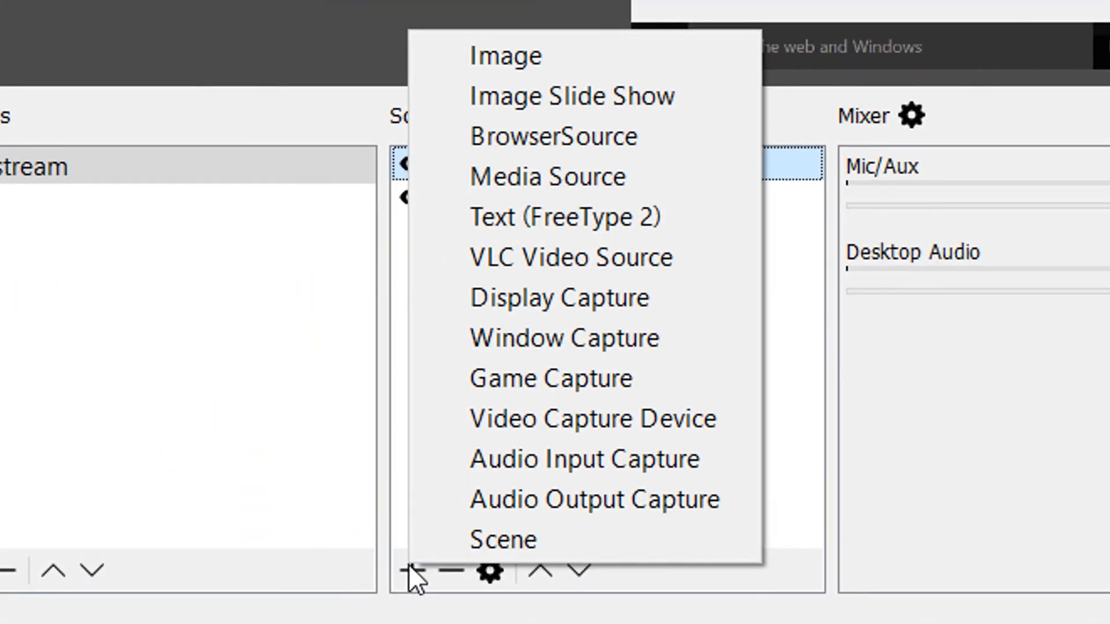
mouse_move(637, 136)
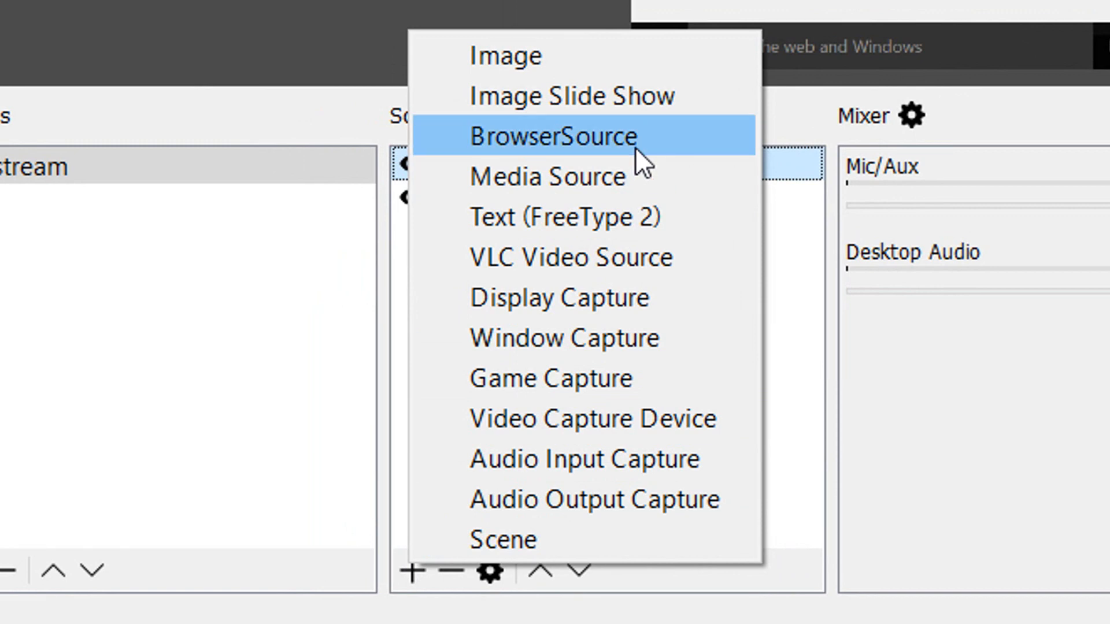
click(554, 137)
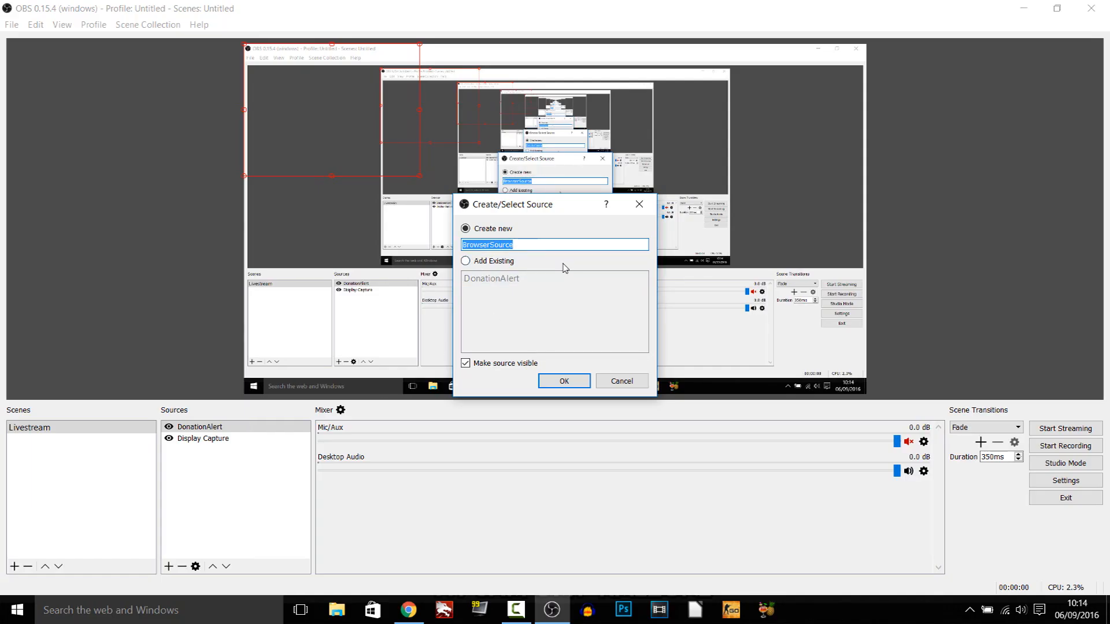
text(Donat)
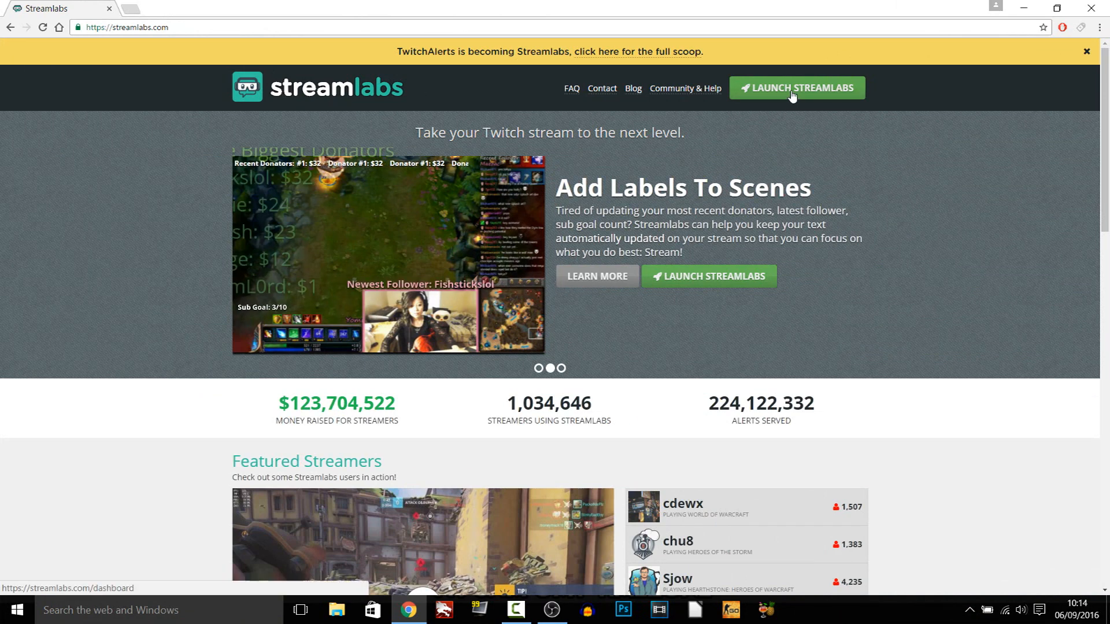
Log in to the Streamlabs dashboard with Twitch and open the Donation Goal page.
click(796, 88)
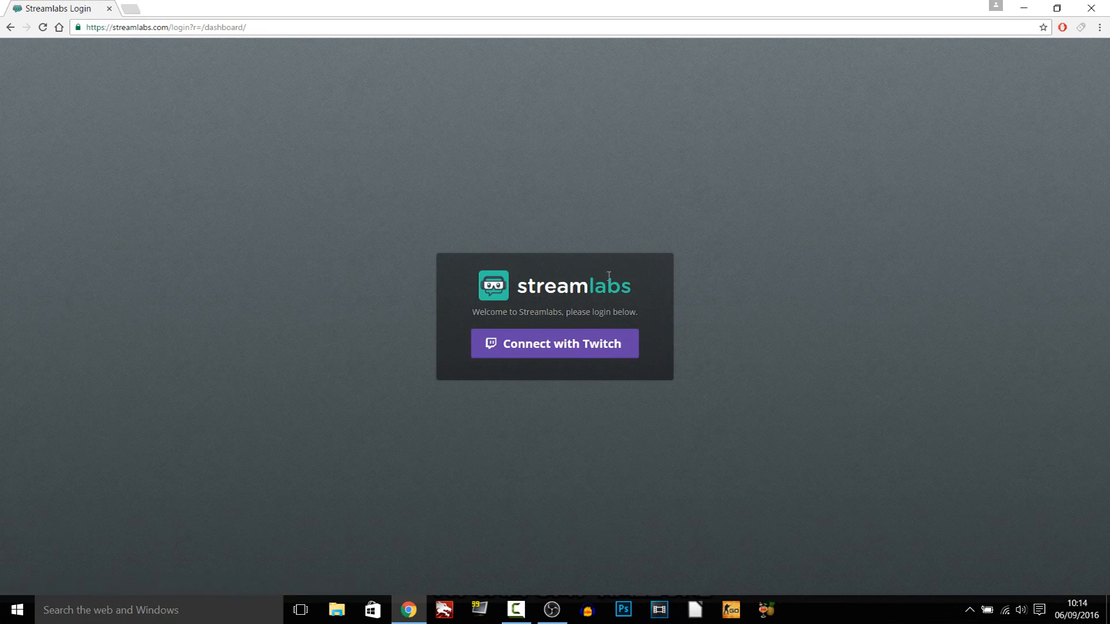
click(555, 343)
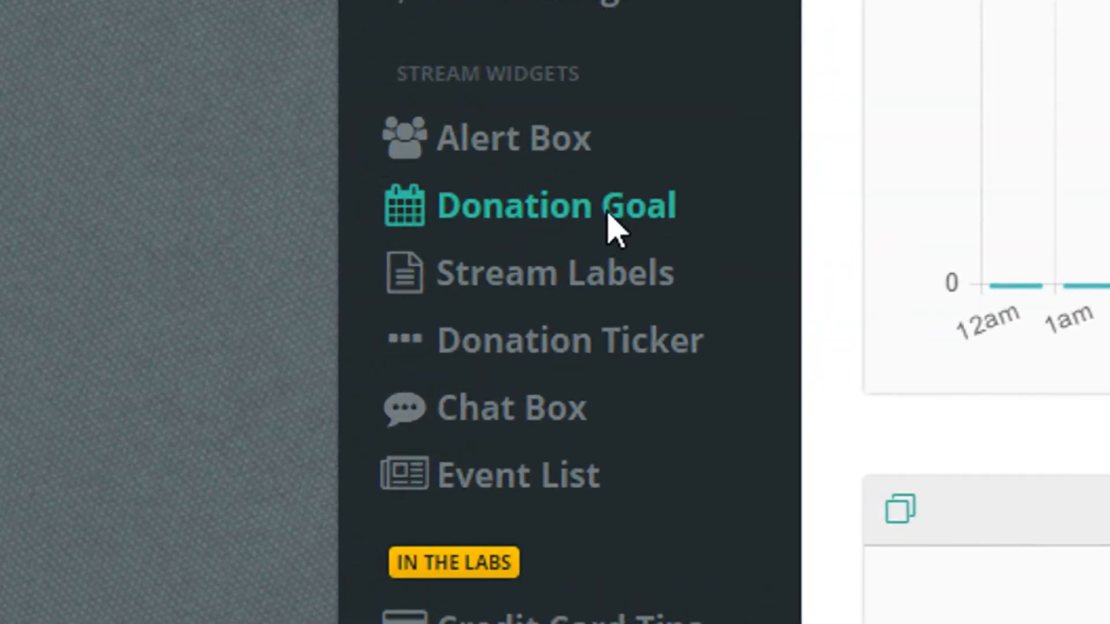
click(552, 206)
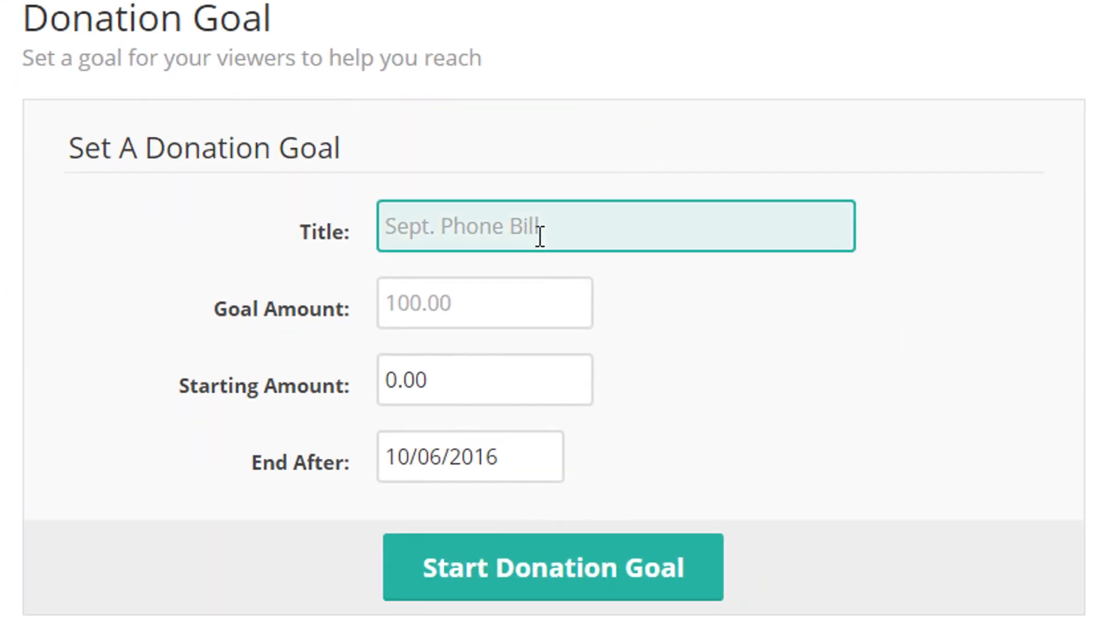
Start a $100, 30-day donation goal and open the Donation Goal Widget settings.
text(Donation Goal)
click(484, 303)
text(100)
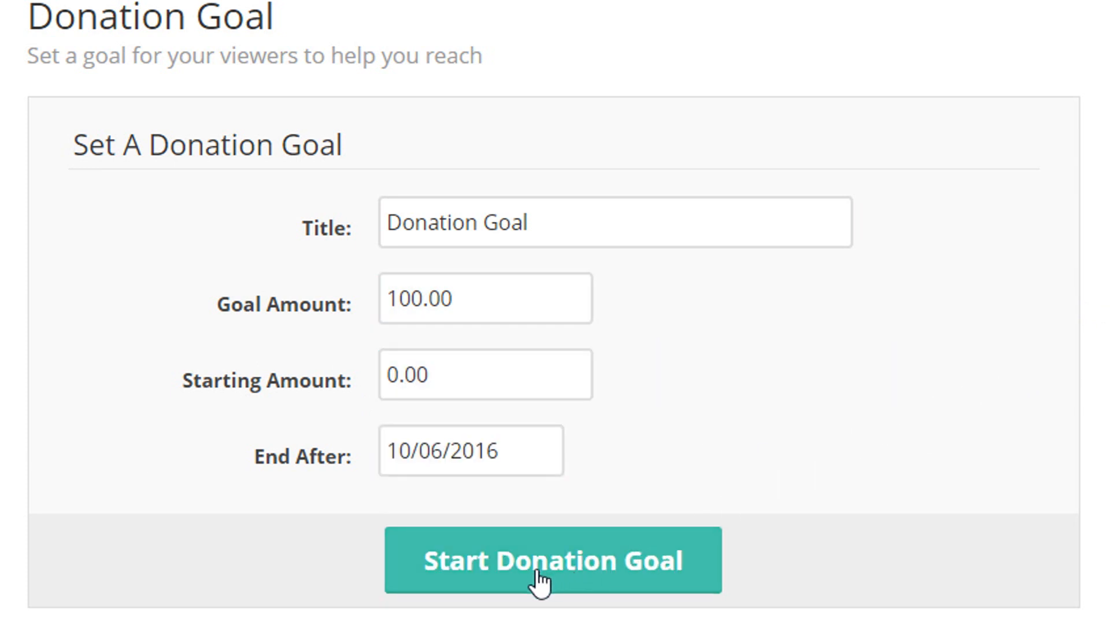
click(553, 560)
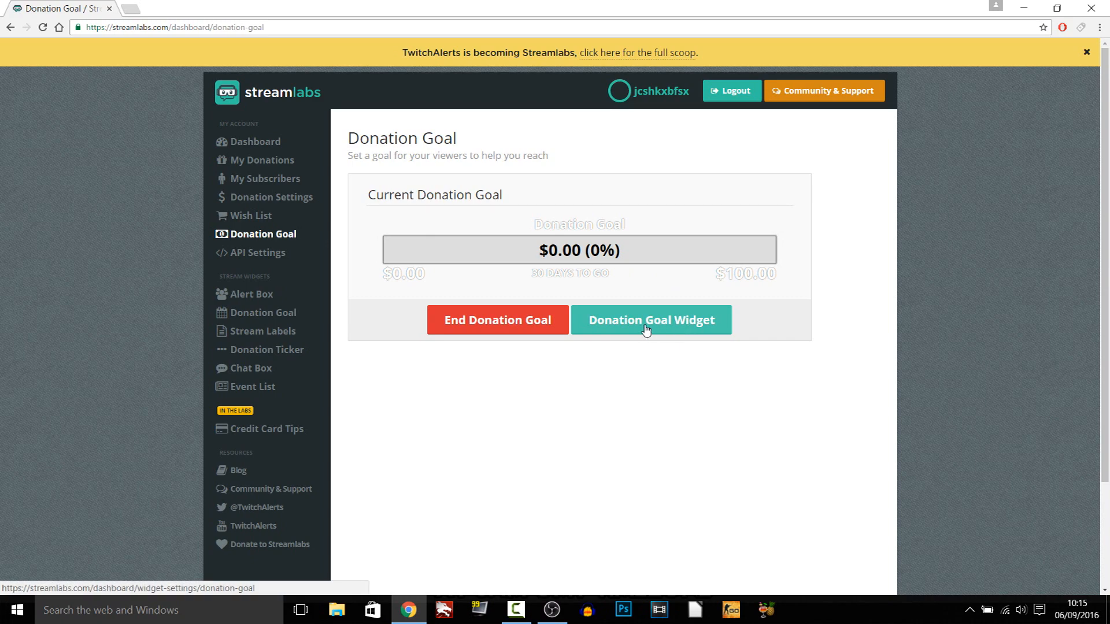
click(650, 319)
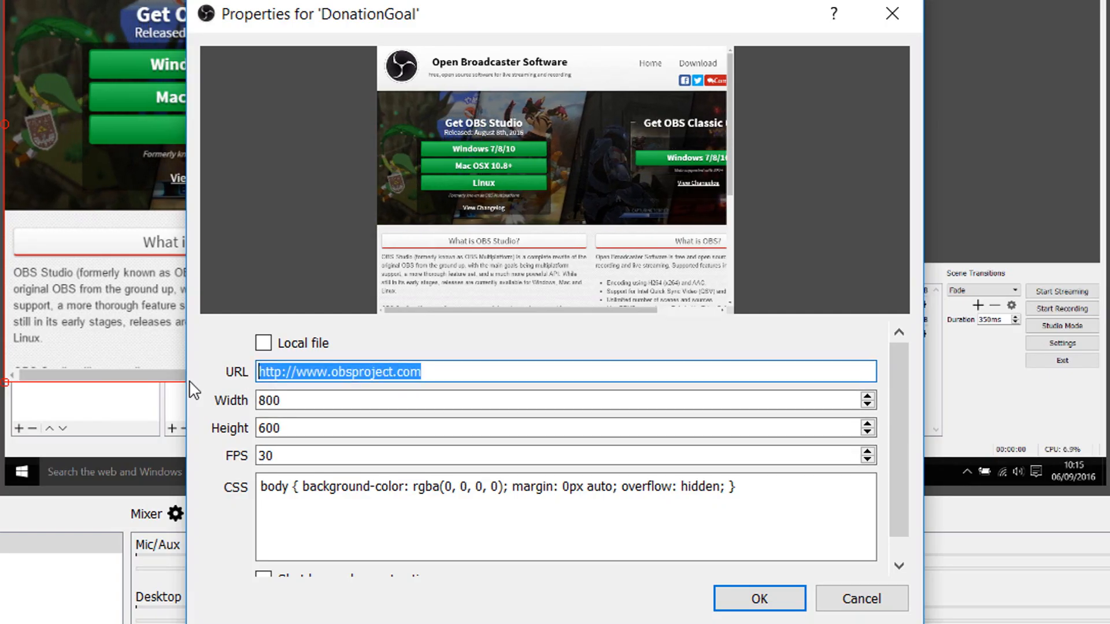
Set the DonationGoal source URL to the Streamlabs donation-goal widget link and confirm.
text(http://streamlabs.com/widgets/donation-goal?token=63EE7C9F7D569324457B)
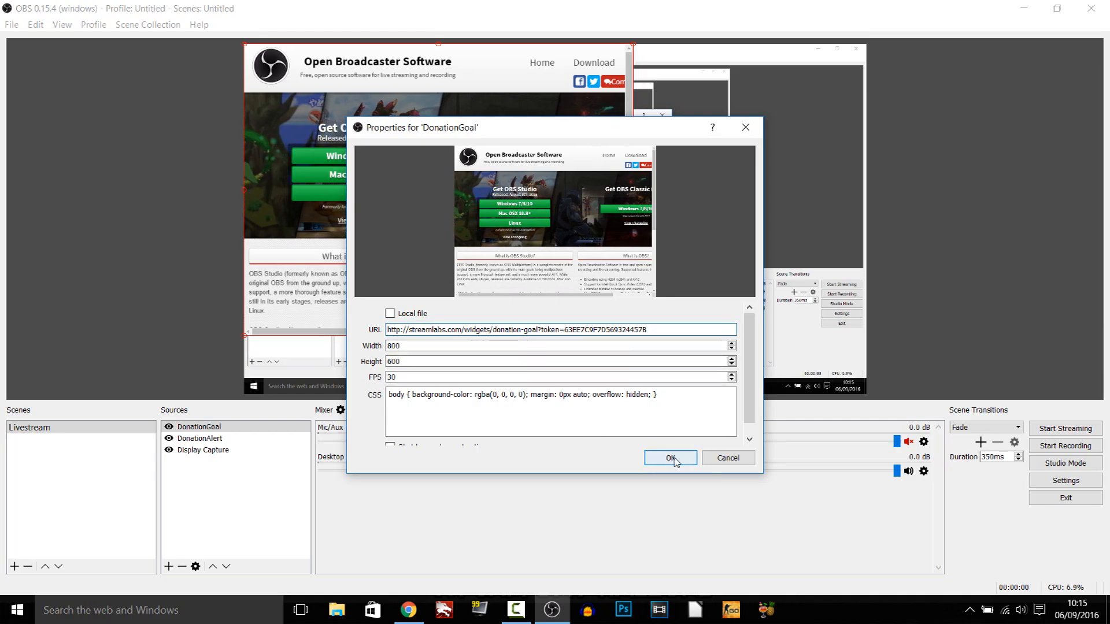
click(670, 458)
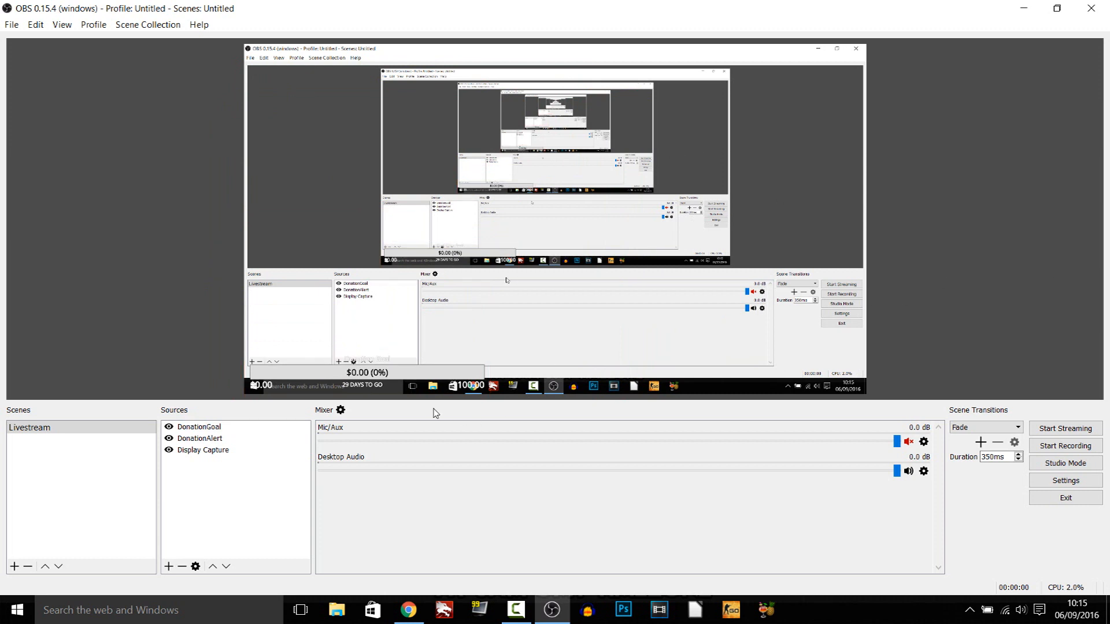
mouse_move(382, 395)
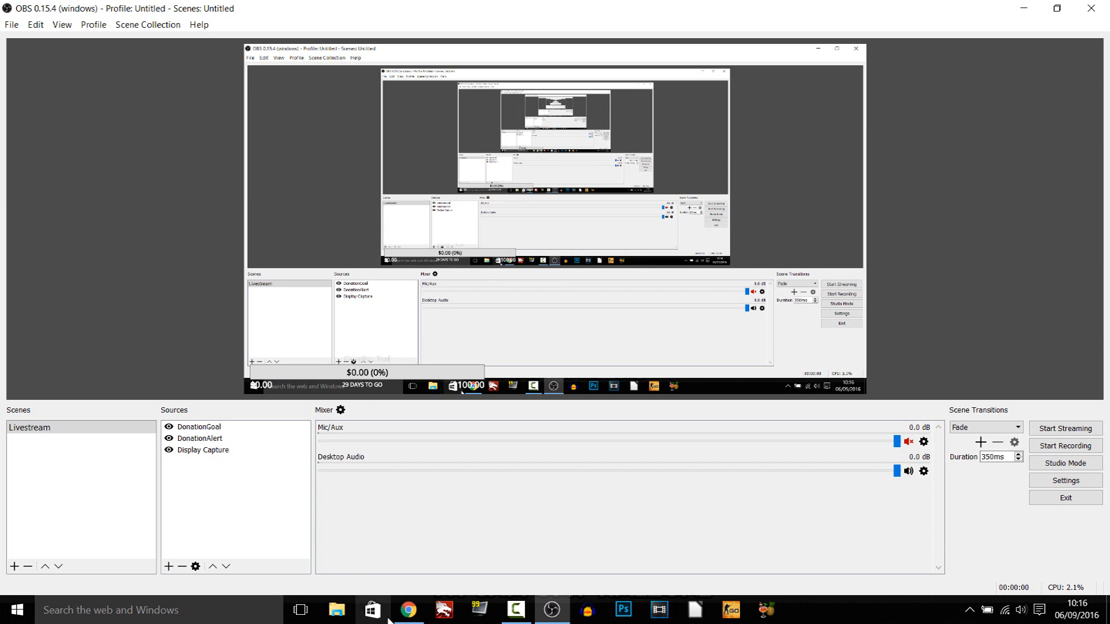
Return to Chrome and reach Donation Goal Widget settings through My Donation Goal.
click(408, 609)
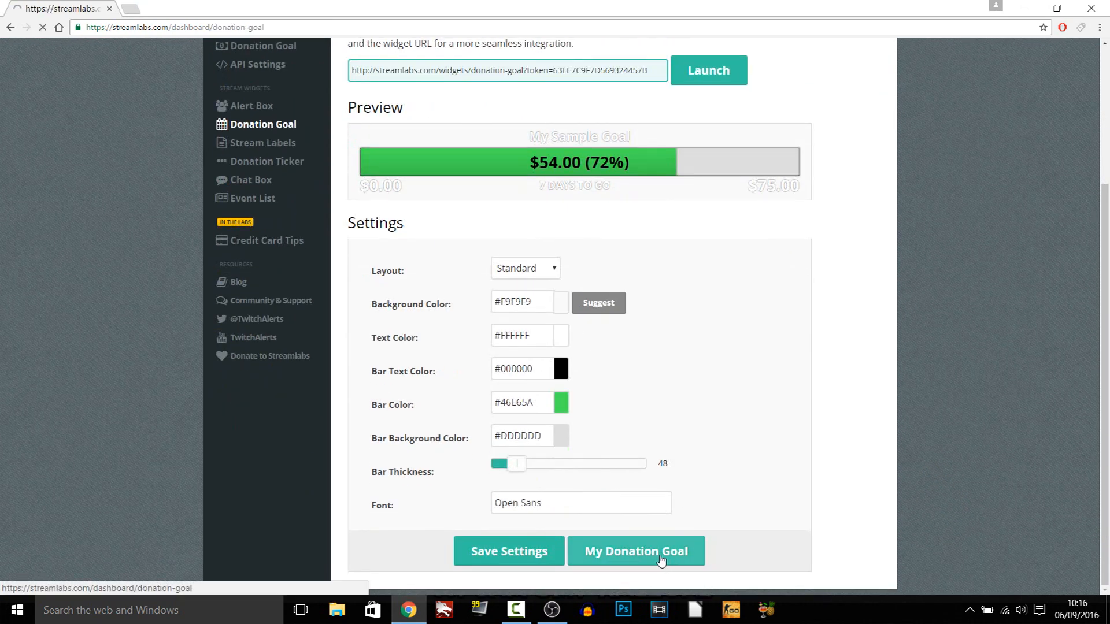
click(635, 551)
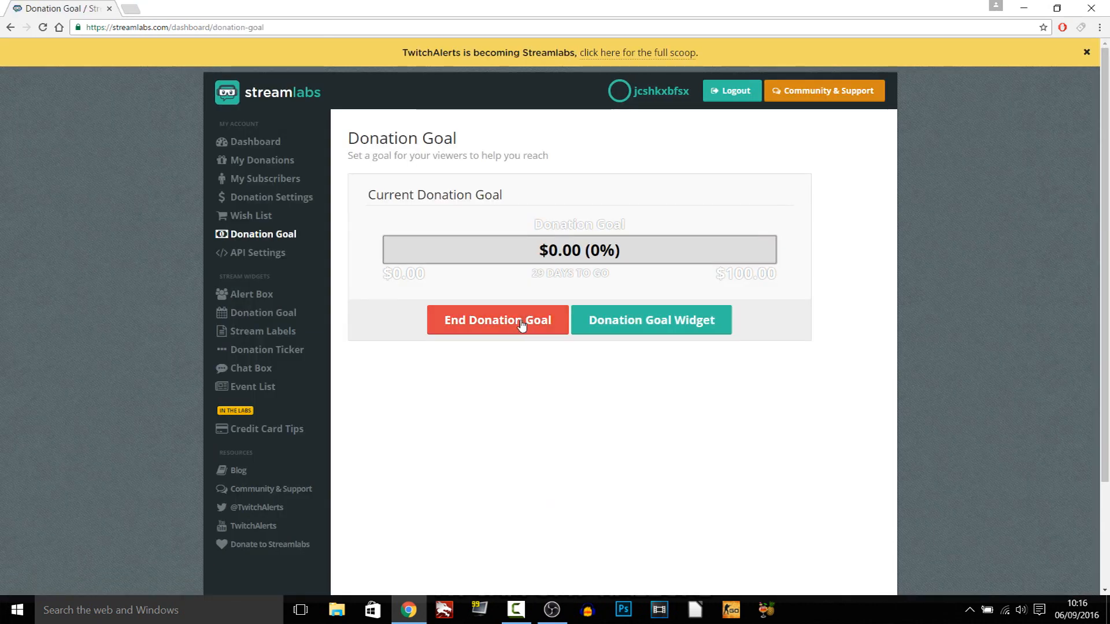
mouse_move(523, 280)
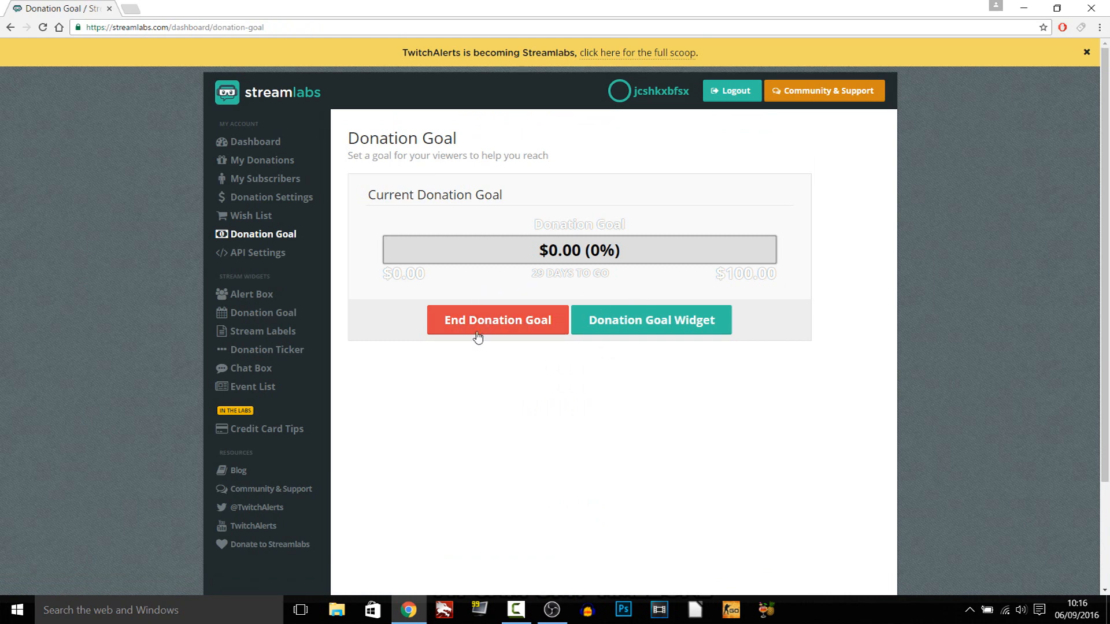
click(650, 319)
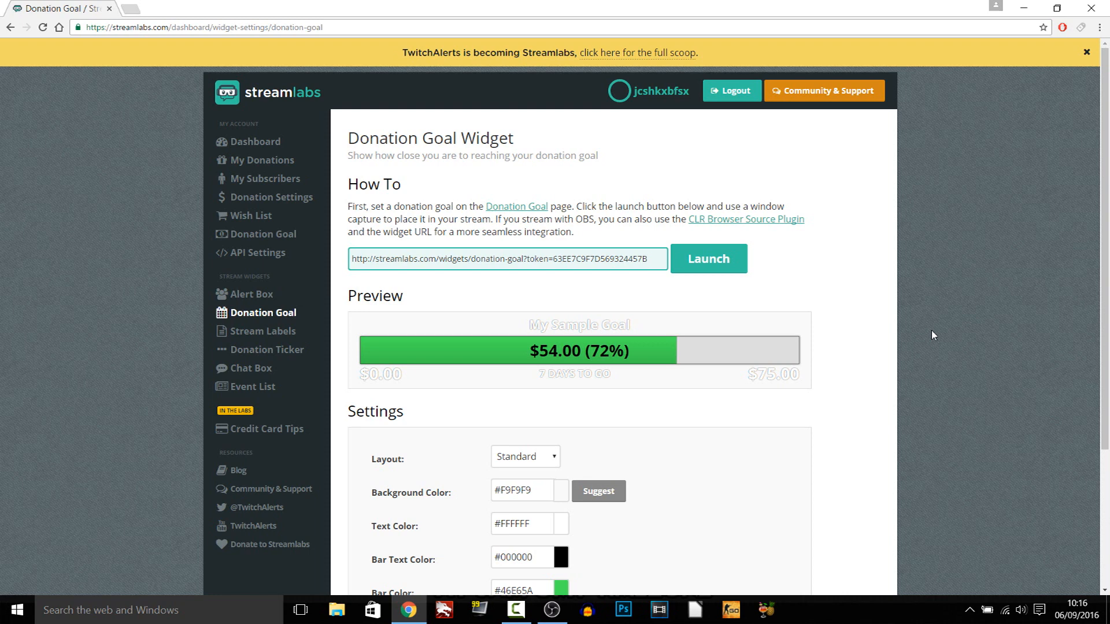
Choose Condensed in the widget's Layout dropdown and save the settings.
scroll(down, 3)
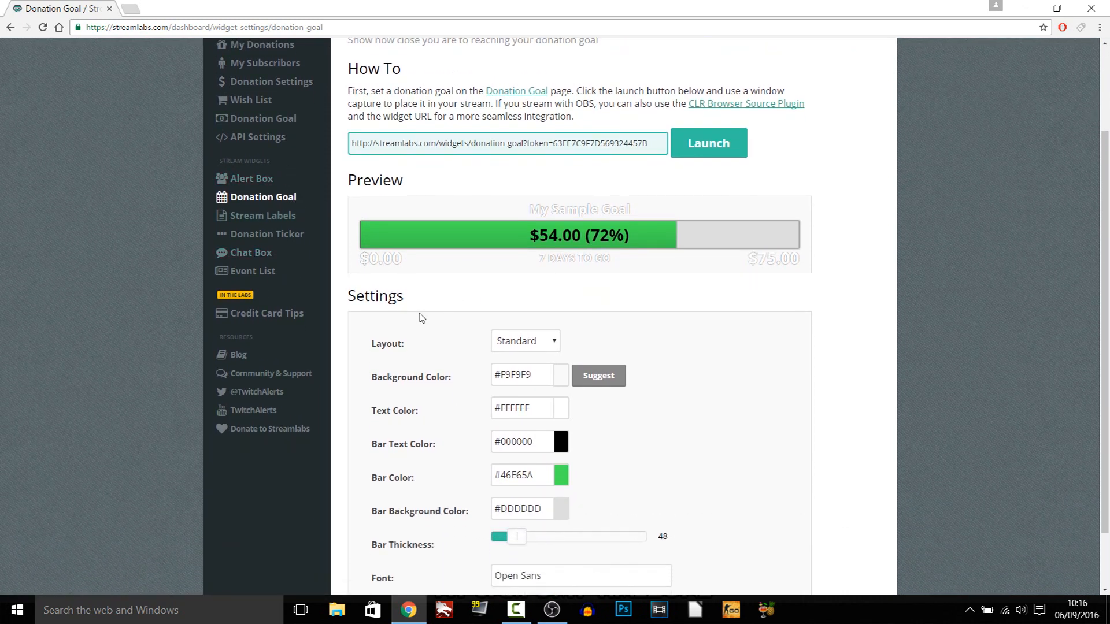
scroll(down, 3)
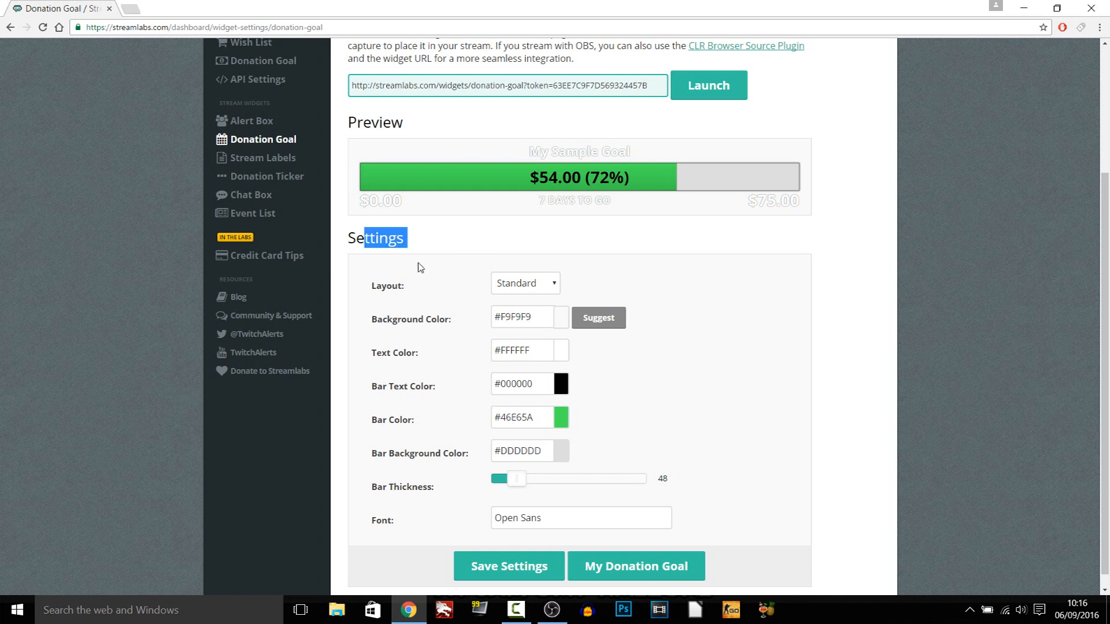
scroll(down, 3)
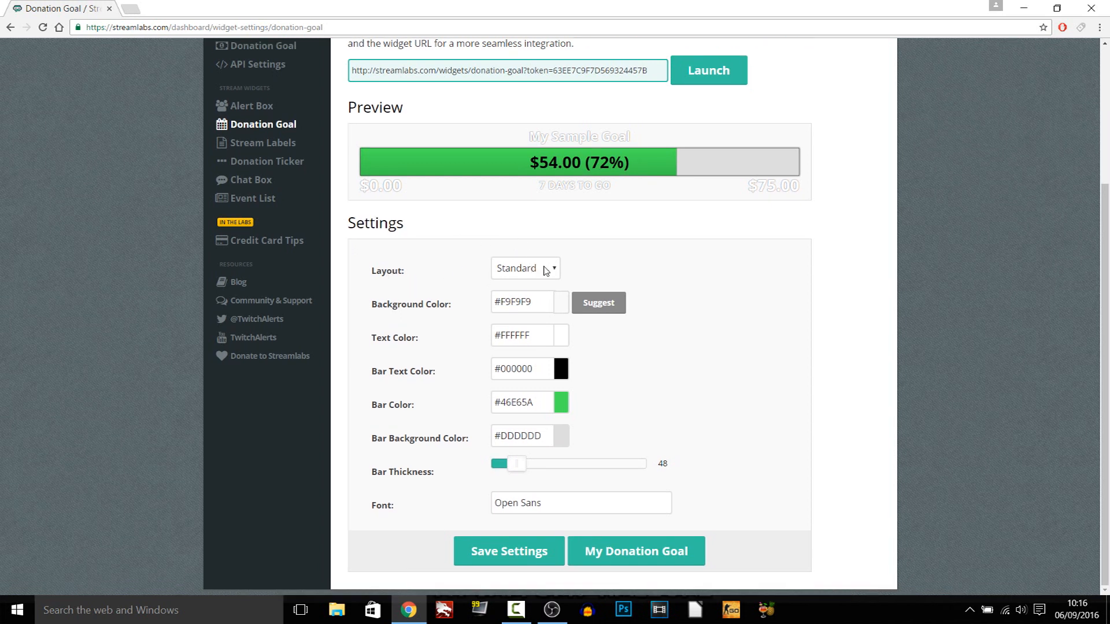
click(524, 267)
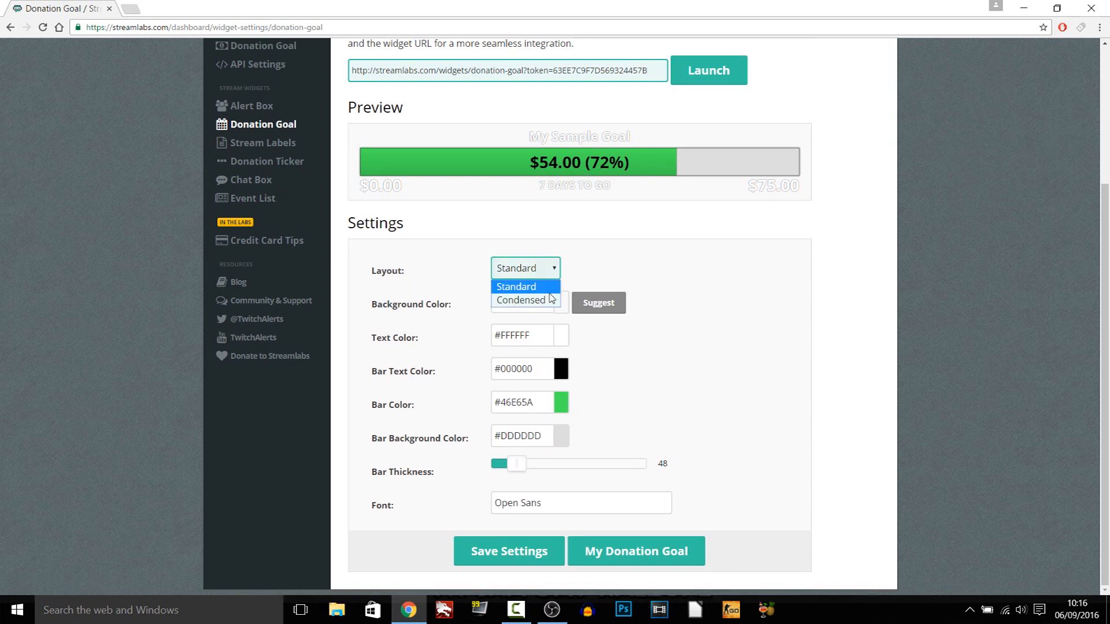
click(520, 299)
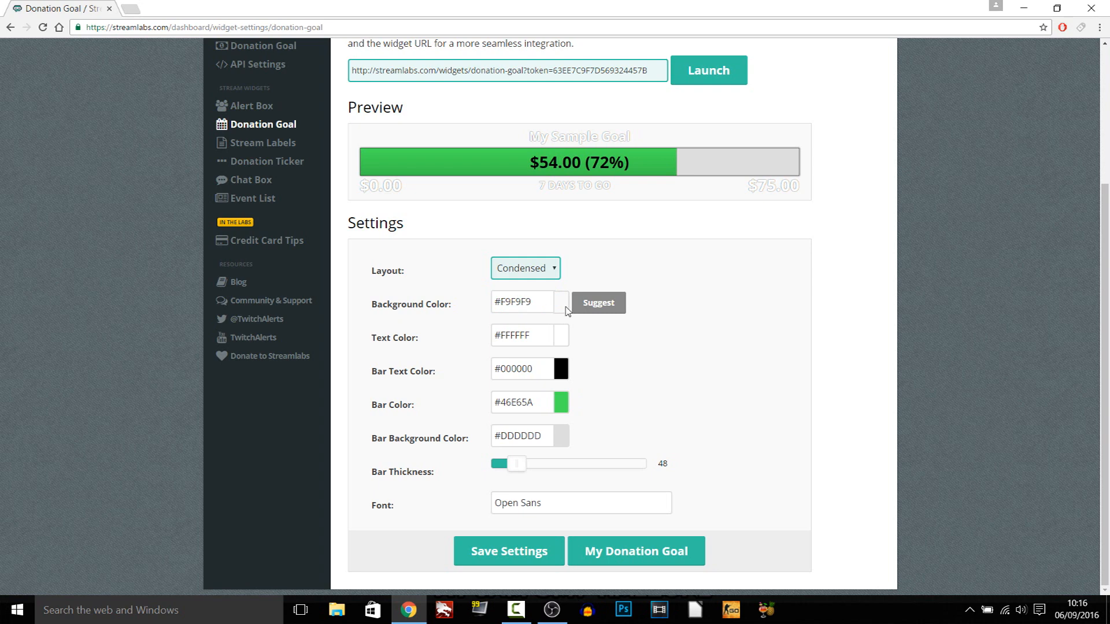
mouse_move(717, 315)
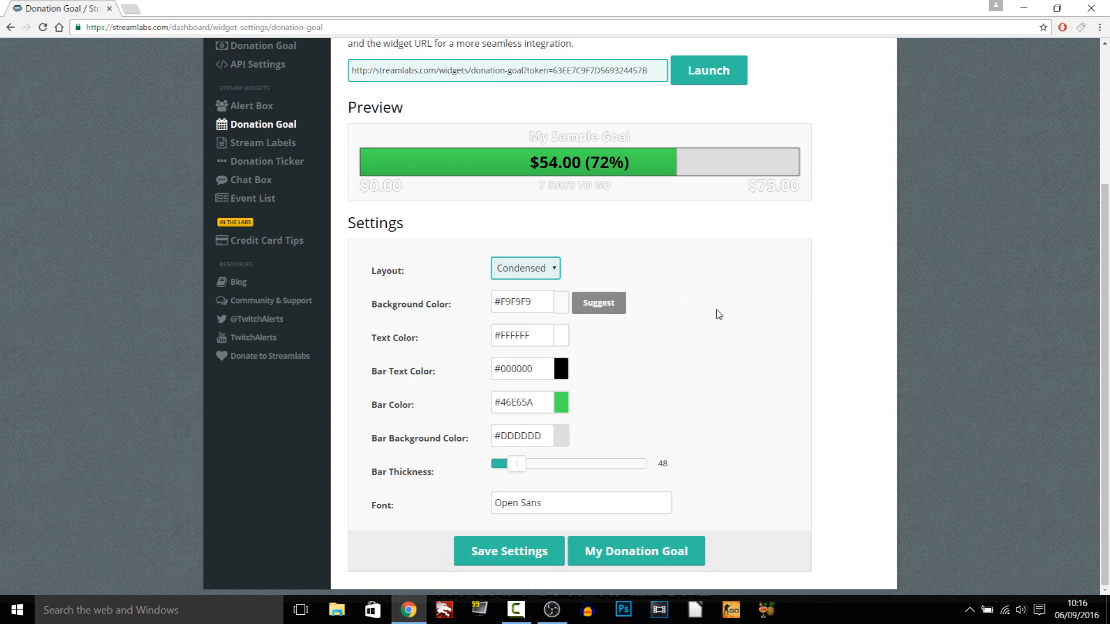
mouse_move(566, 346)
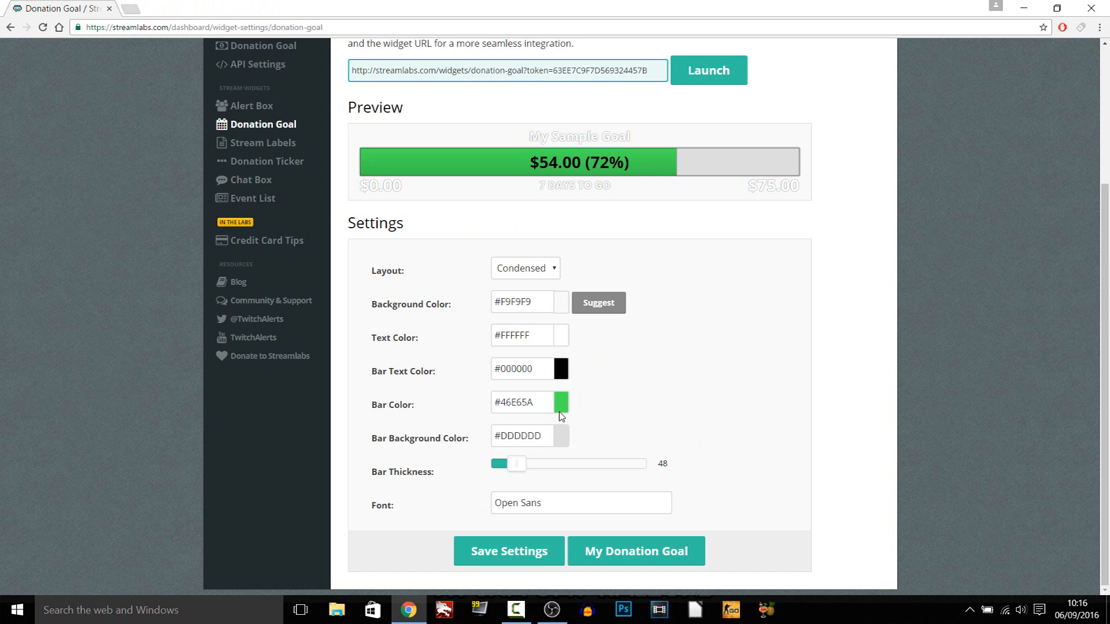
mouse_move(363, 447)
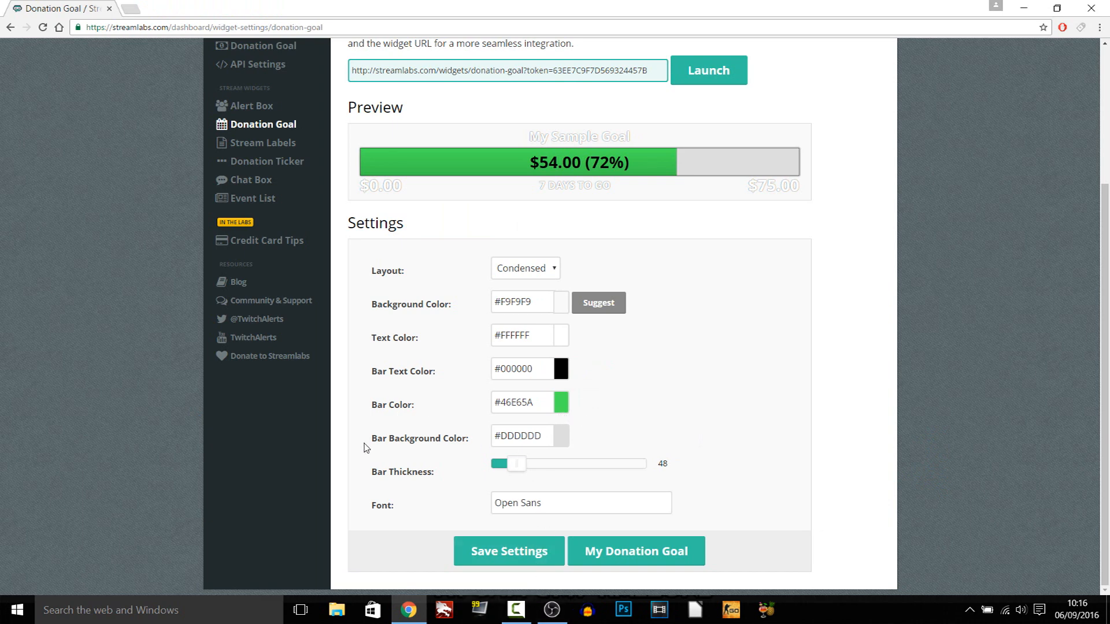
mouse_move(366, 521)
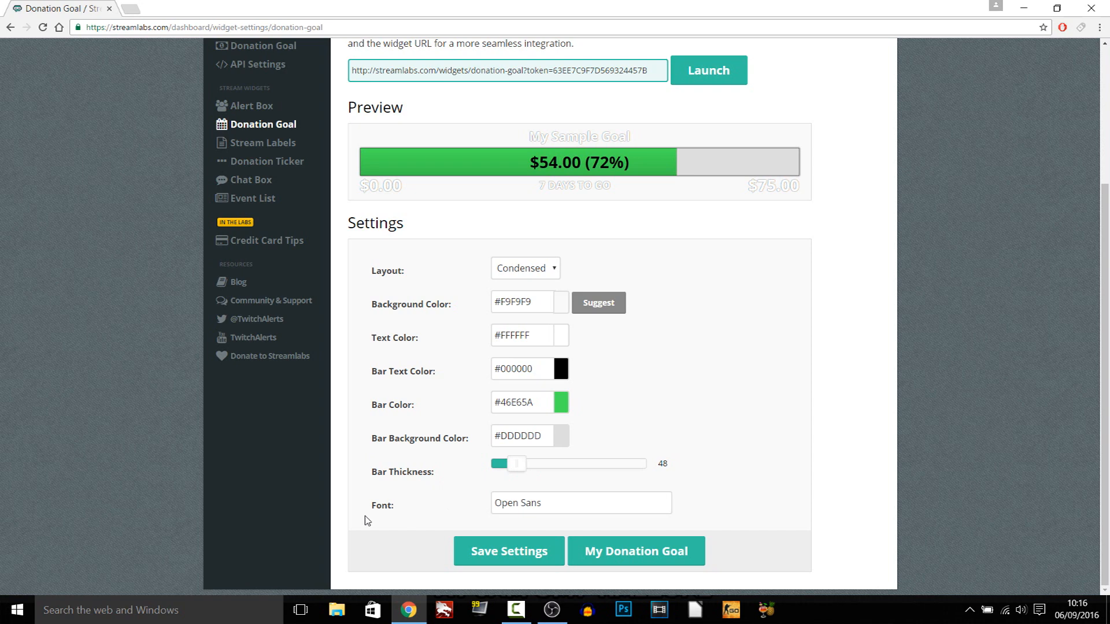
click(508, 551)
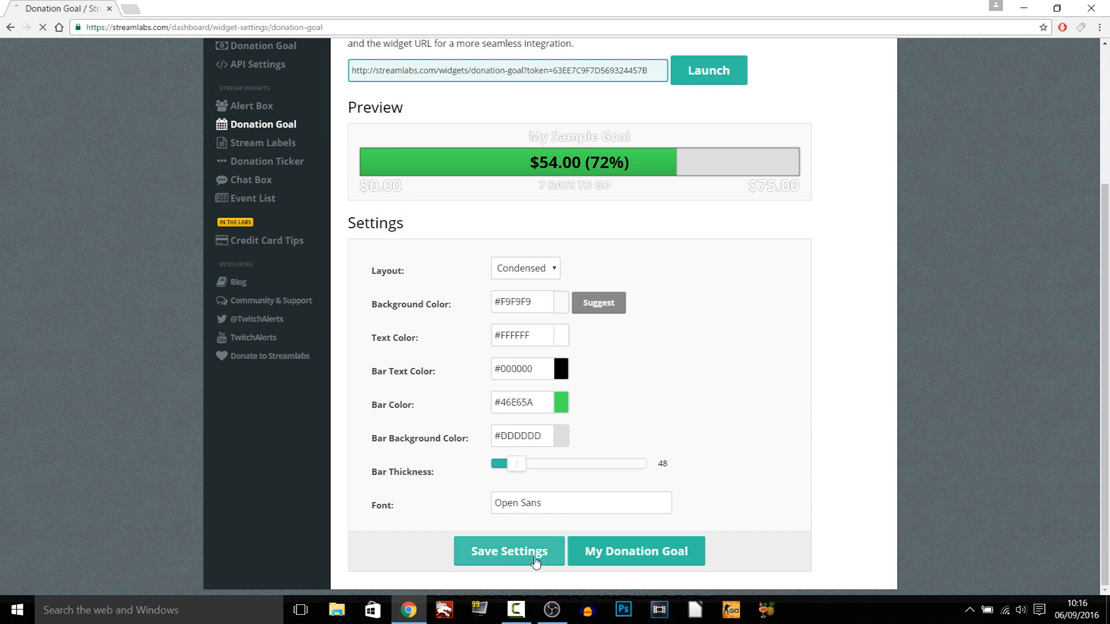
click(551, 609)
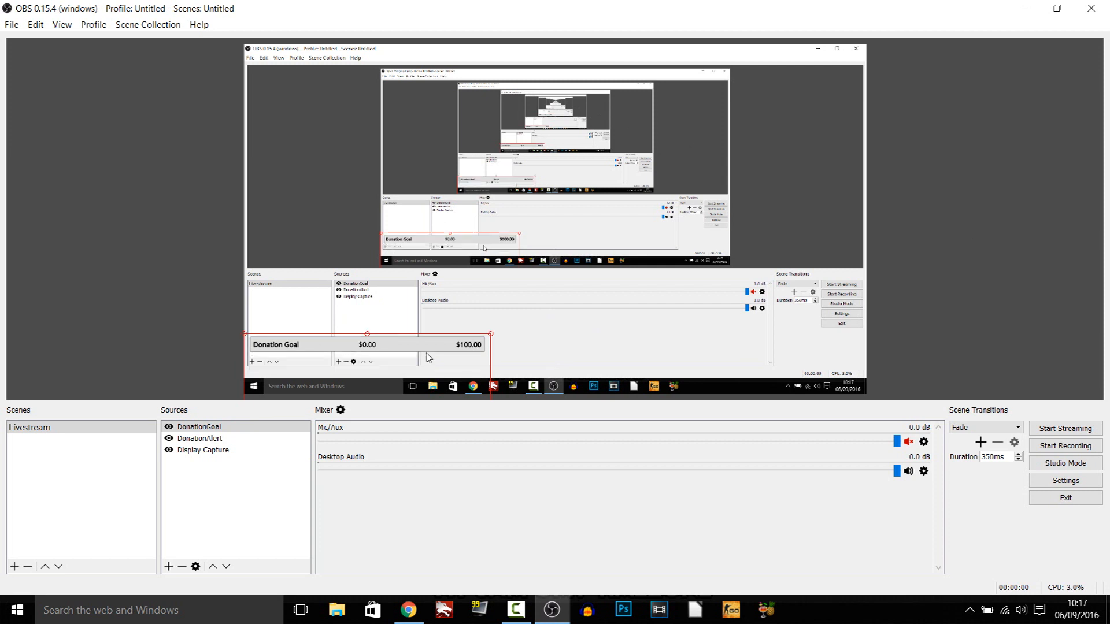
Select the DonationGoal and then DonationAlert sources to inspect their bounds in the preview.
click(201, 438)
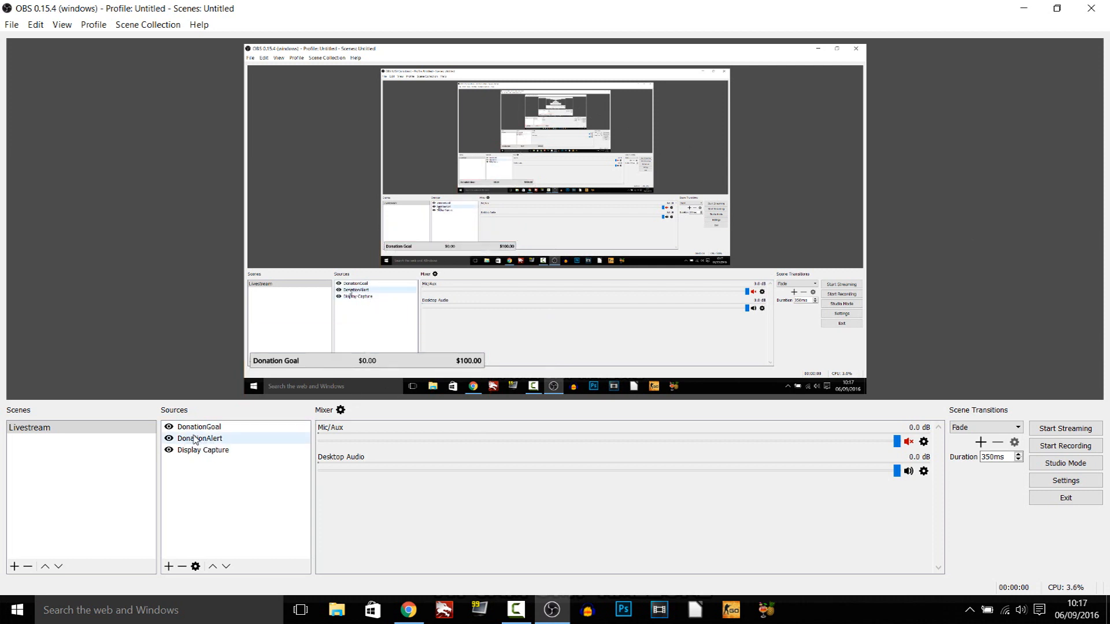
click(199, 426)
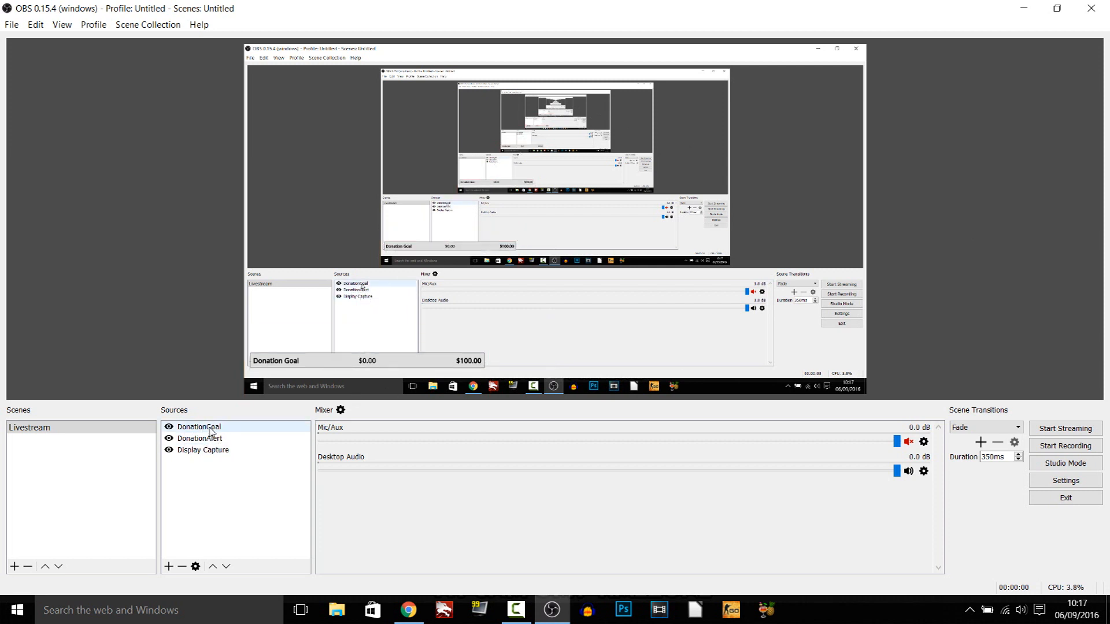
click(199, 427)
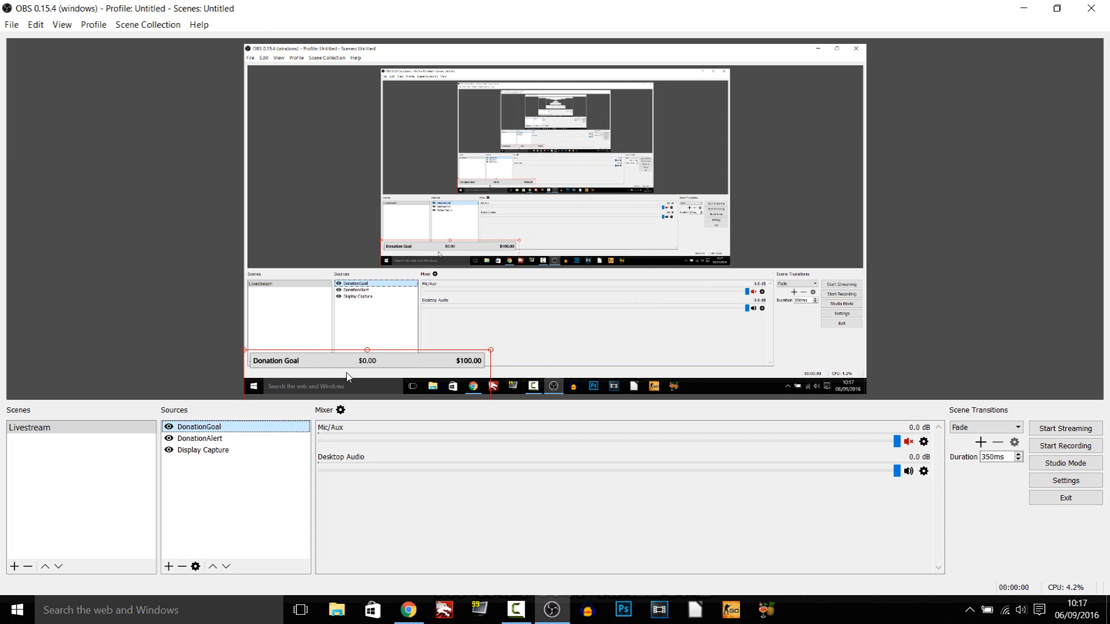
click(200, 438)
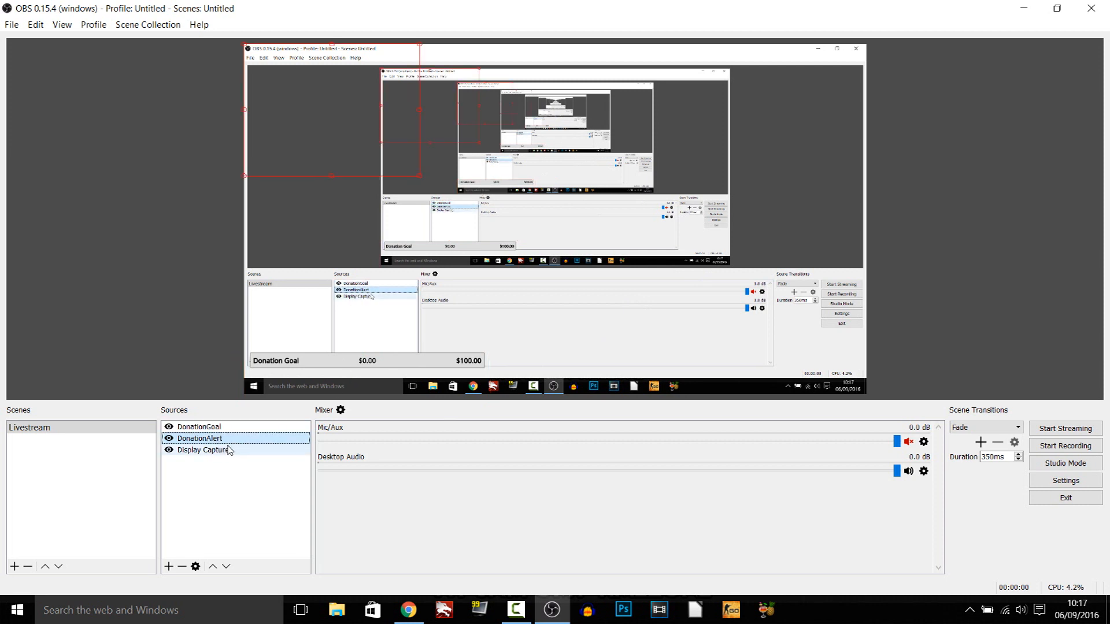